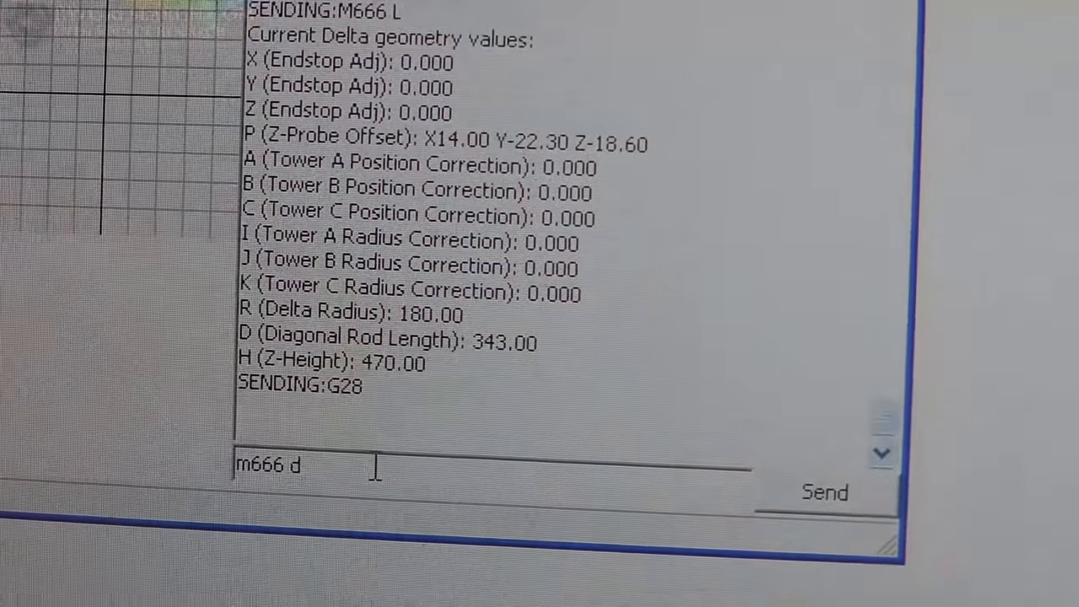
Step: Send M666 D178 to set diagonal rod length 178, then begin the M666 query for delta geometry
{"action": "type", "text": "1"}
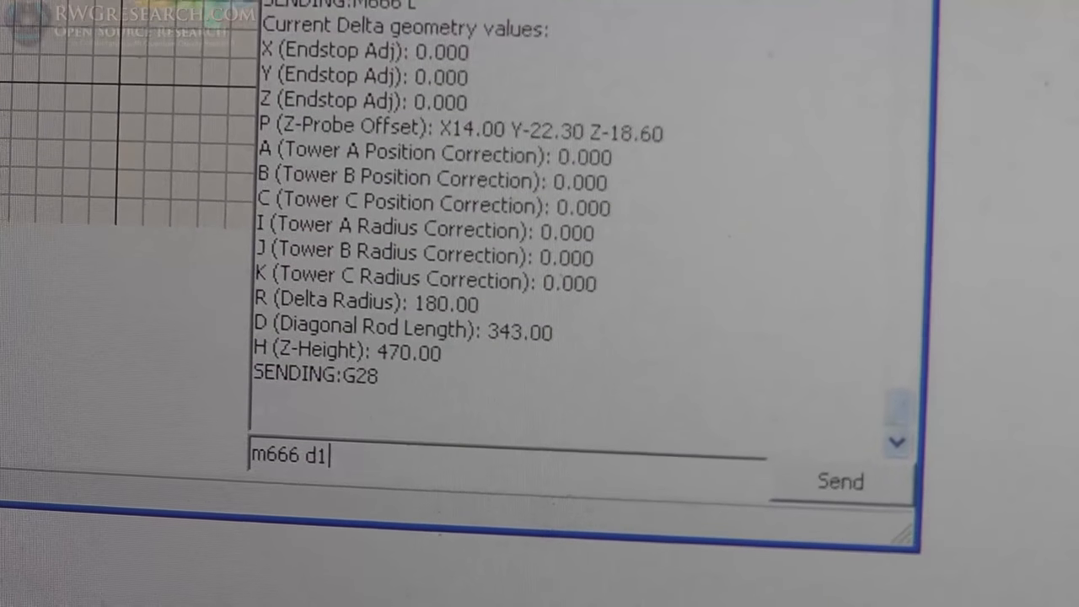
{"action": "type", "text": "7"}
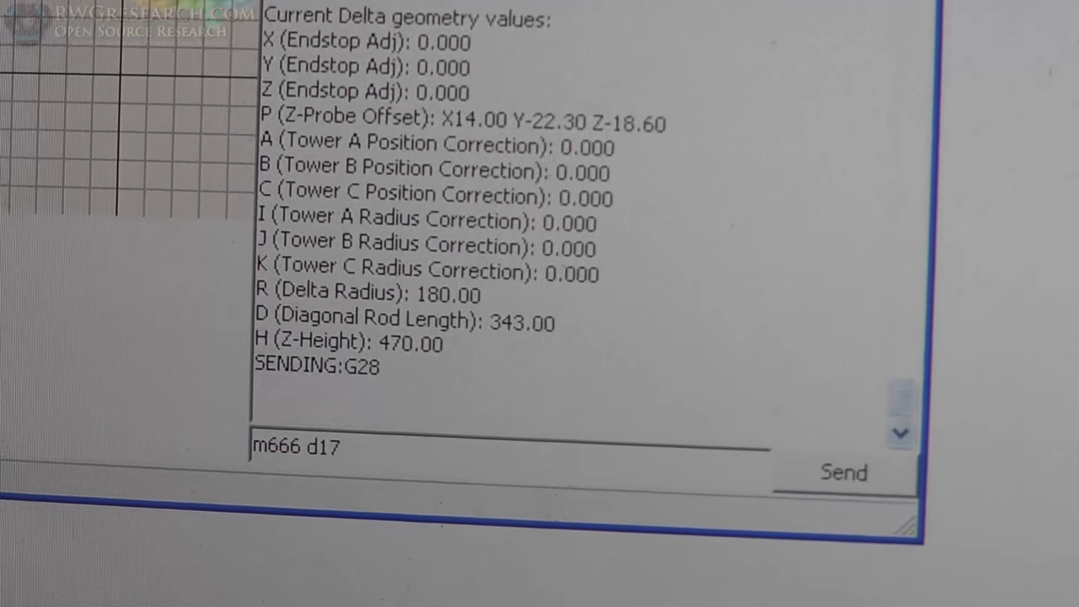
{"action": "left_click", "coordinate": [843, 472]}
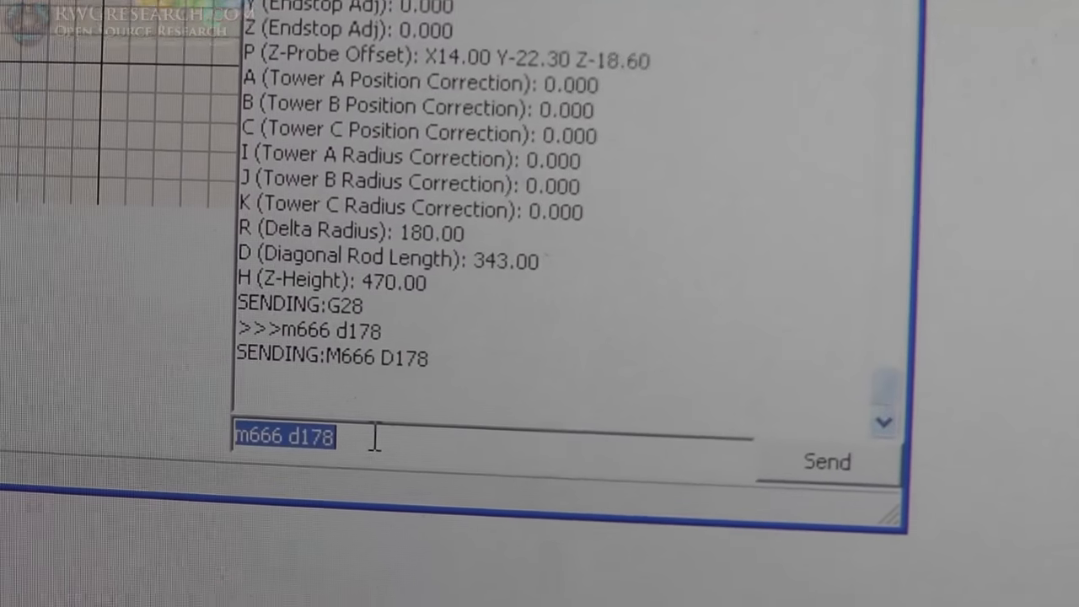
{"action": "type", "text": "m"}
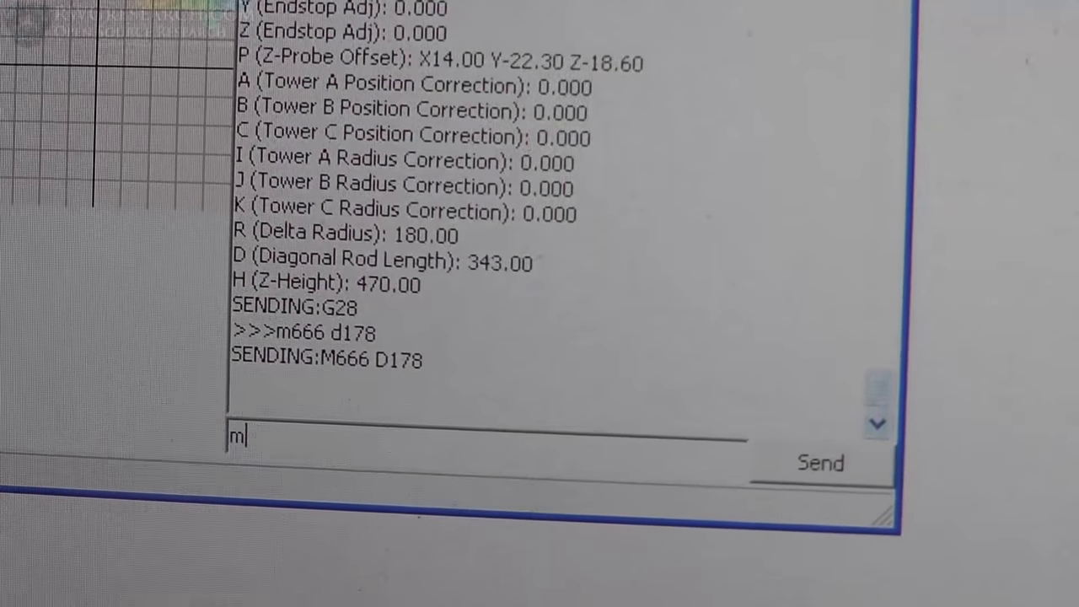
{"action": "type", "text": "666"}
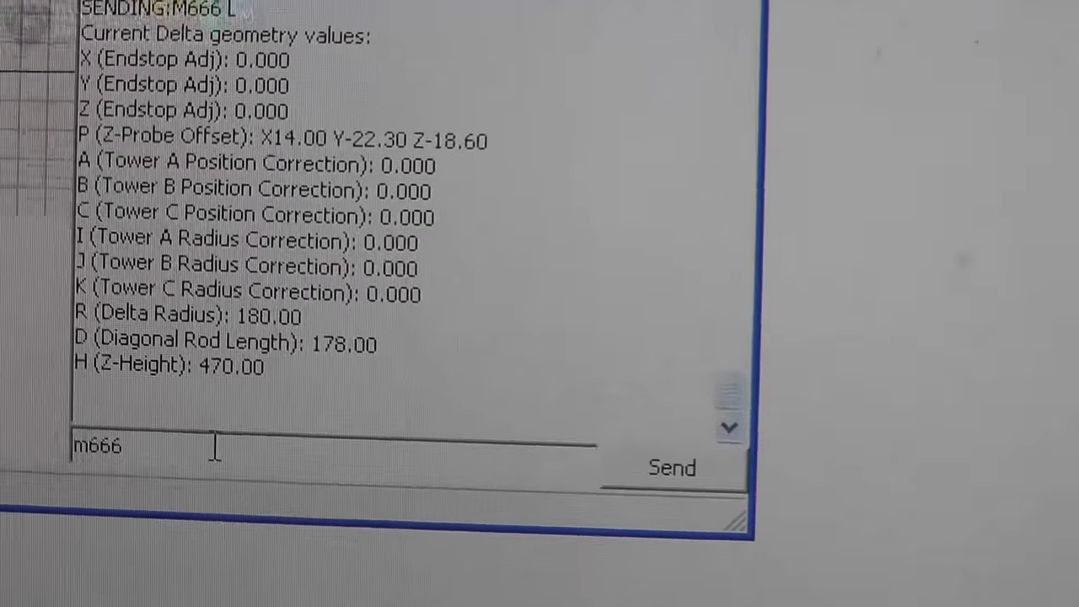
Step: Send M666 D343 to correct the diagonal rod length to 343
{"action": "type", "text": "d3"}
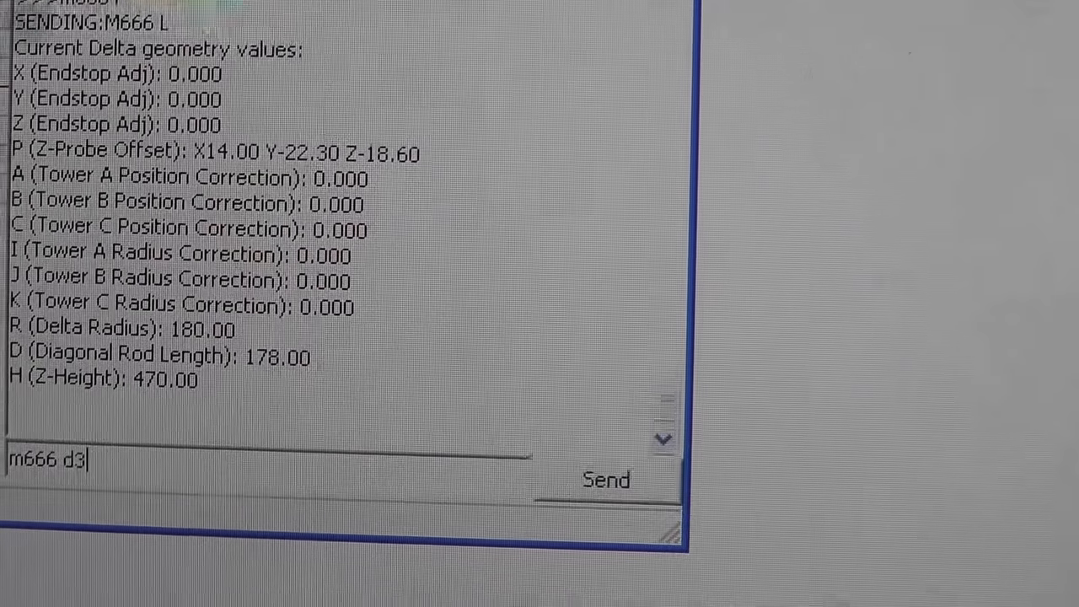
{"action": "type", "text": "43"}
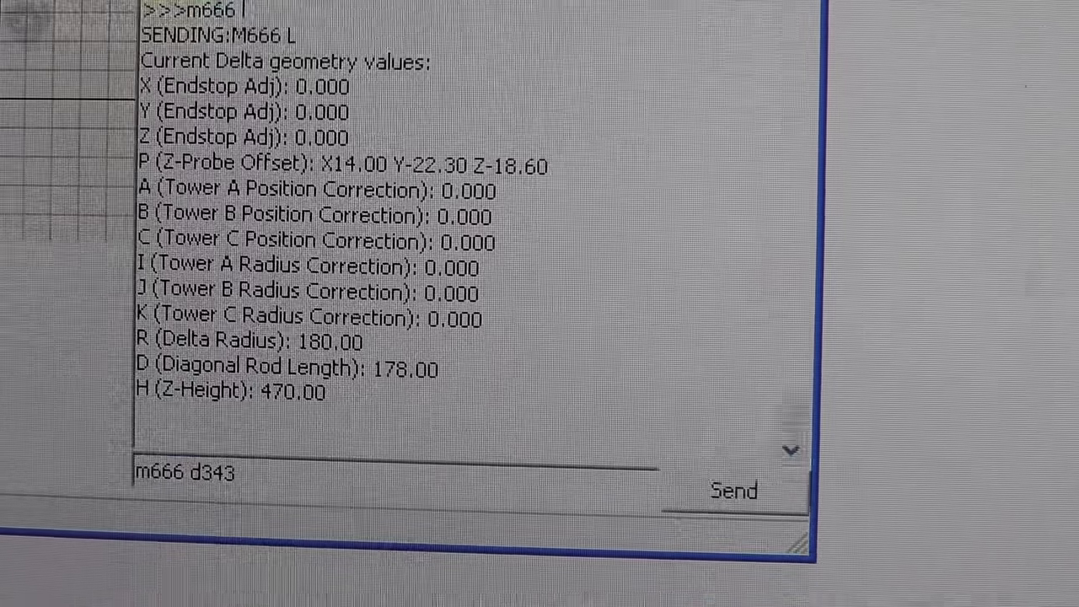
{"action": "left_click", "coordinate": [732, 490]}
{"action": "type", "text": "m666"}
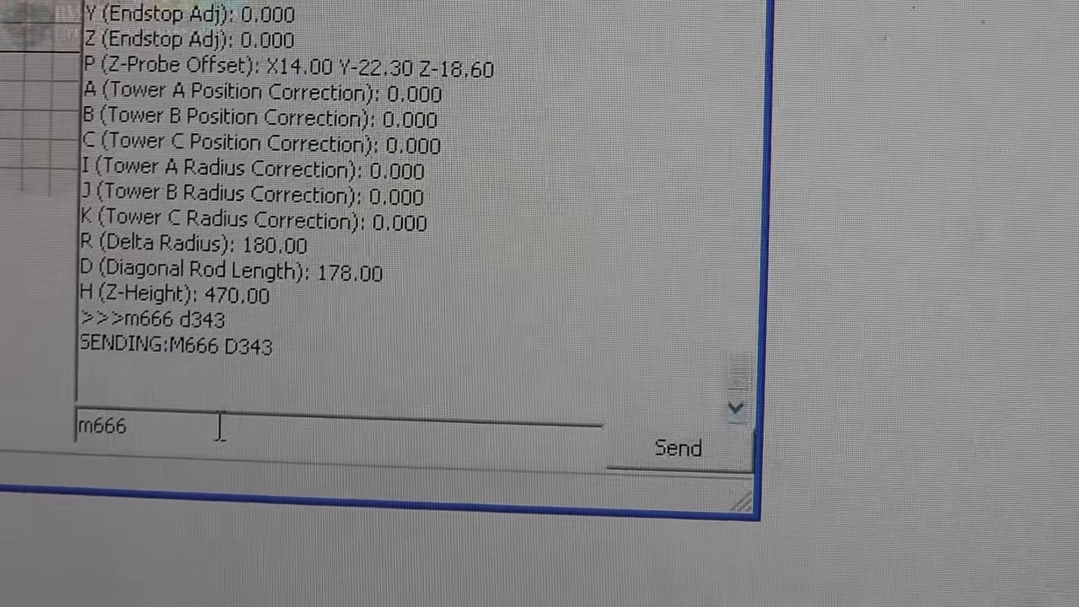
Step: Send M666 R178 for delta radius 178, then issue M55 L to the printer
{"action": "type", "text": "r178"}
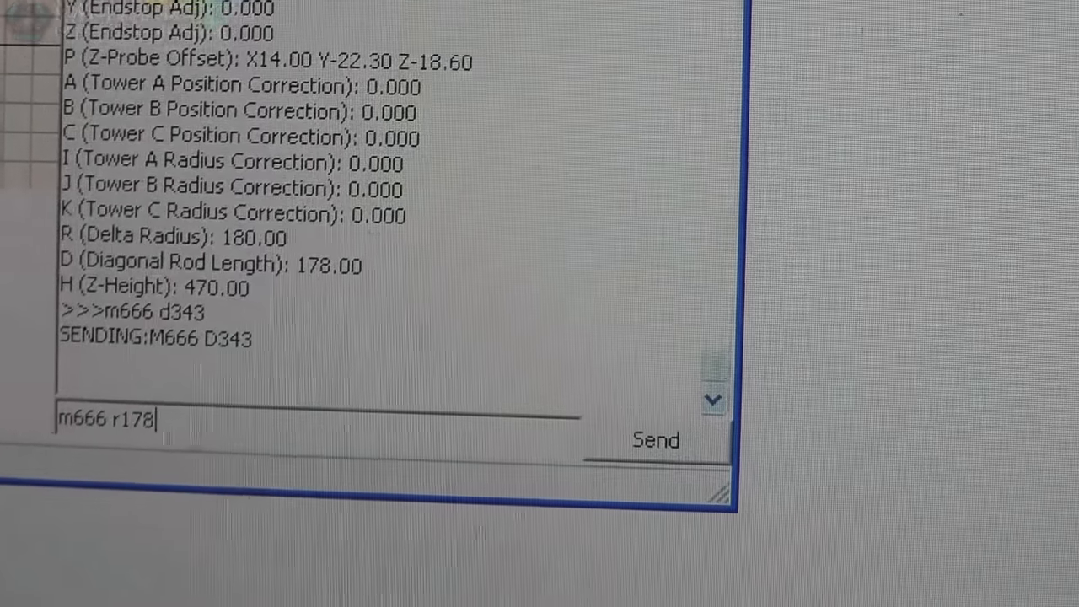
{"action": "left_click", "coordinate": [654, 438]}
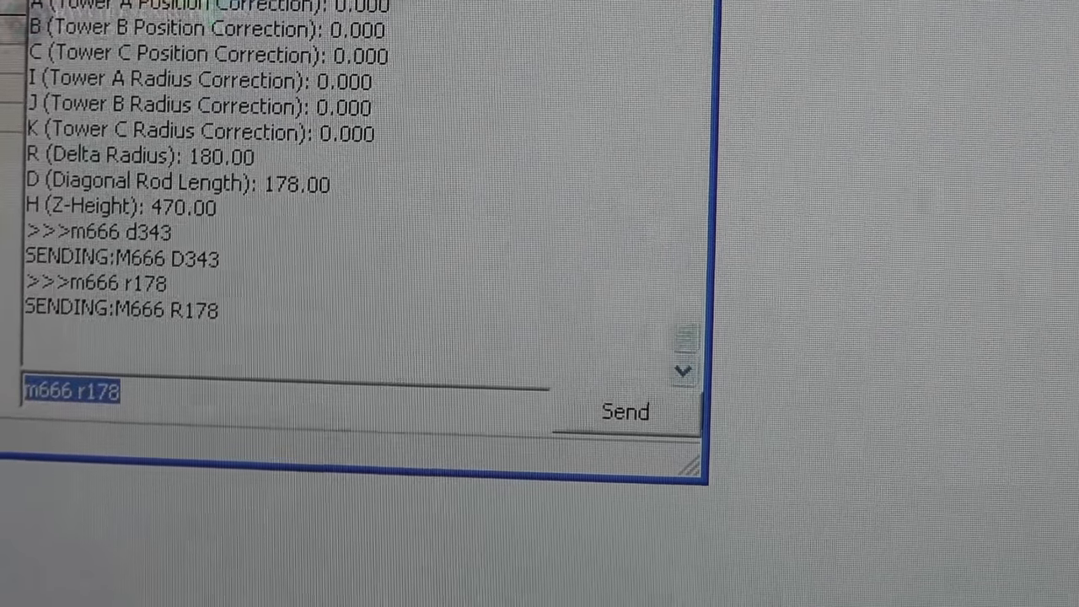
{"action": "type", "text": "m55"}
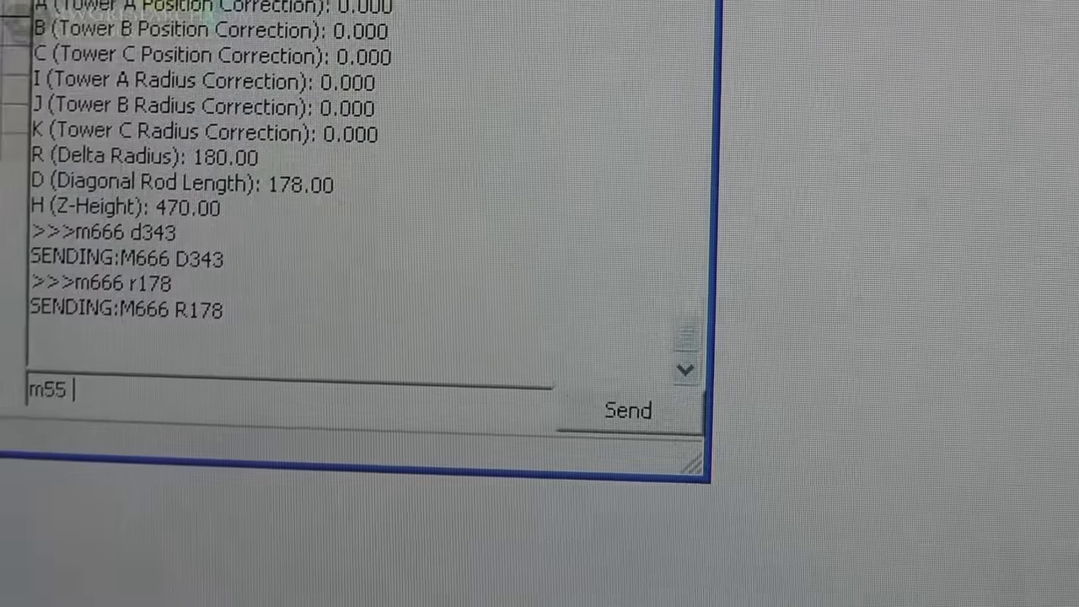
{"action": "left_click", "coordinate": [627, 410]}
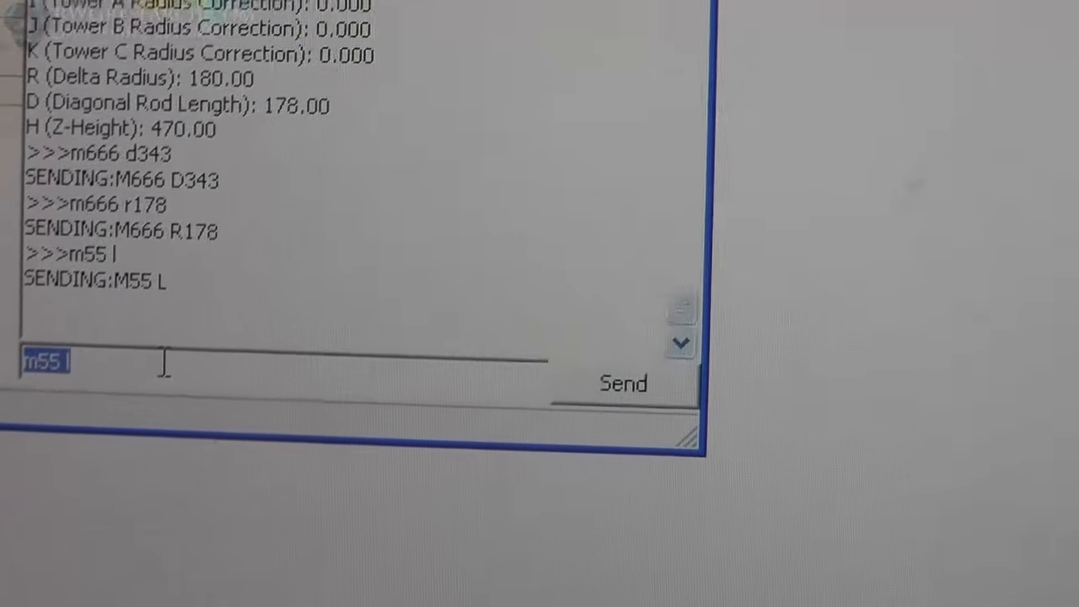